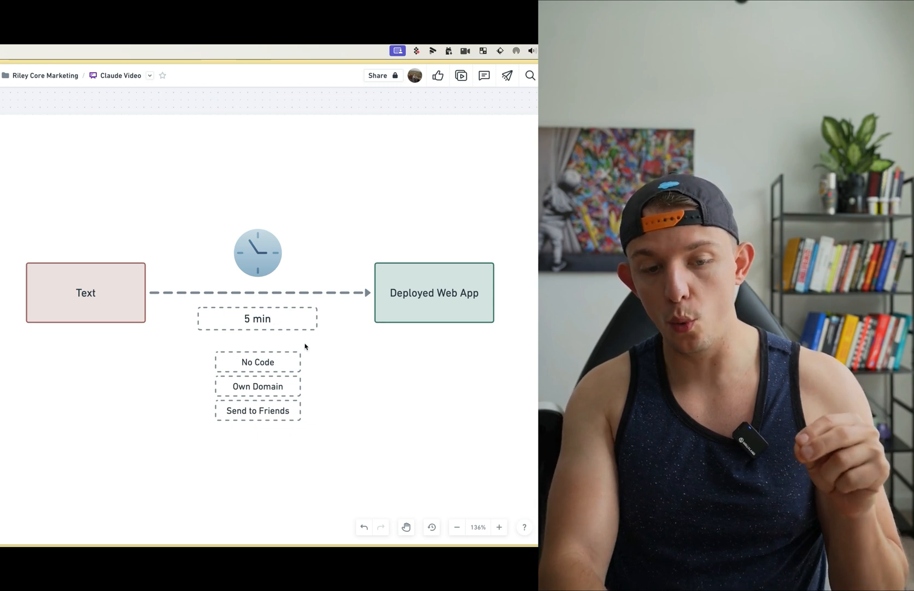
mouse_move(265, 393)
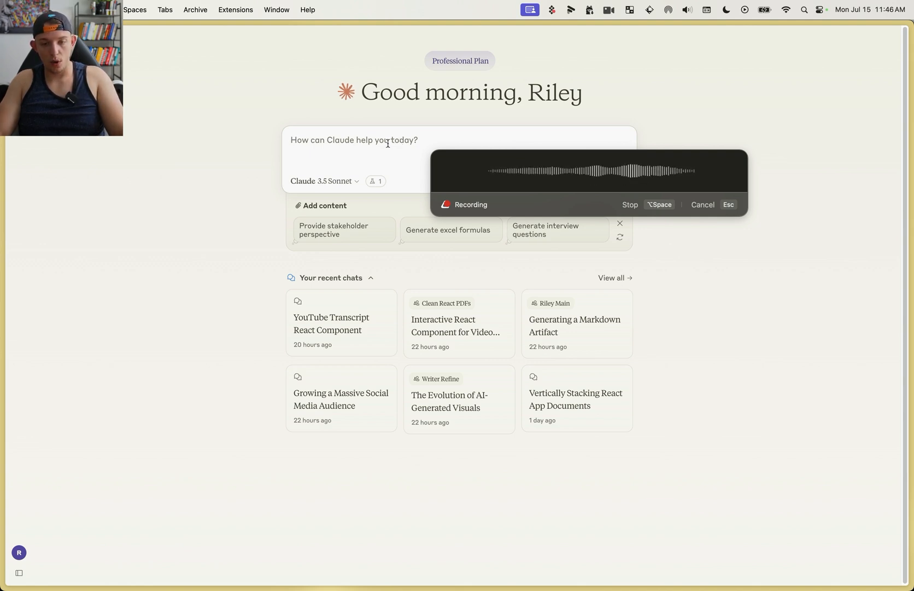
mouse_move(453, 167)
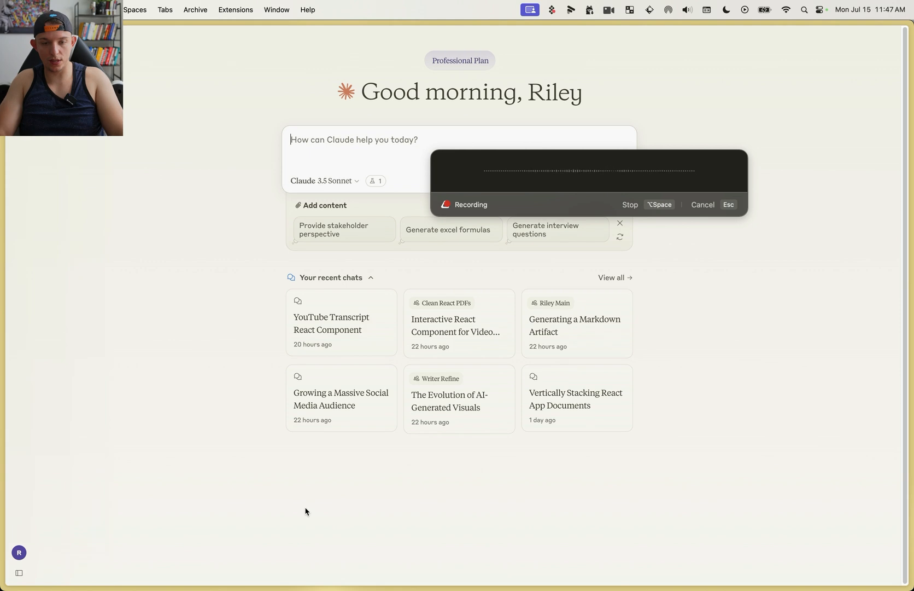
mouse_move(489, 277)
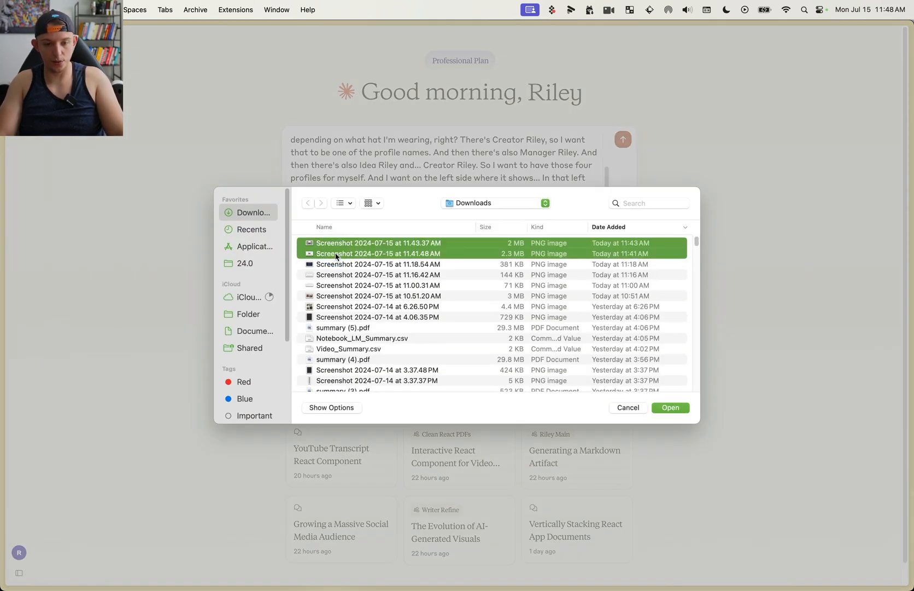
Step: Attach the two screenshots and send the note-taking app request to Claude
click(671, 407)
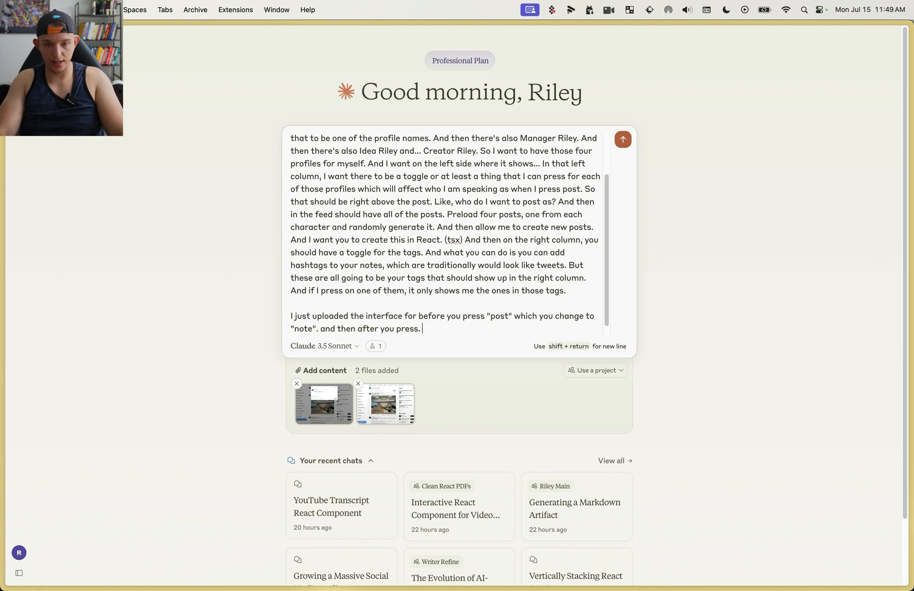
click(623, 139)
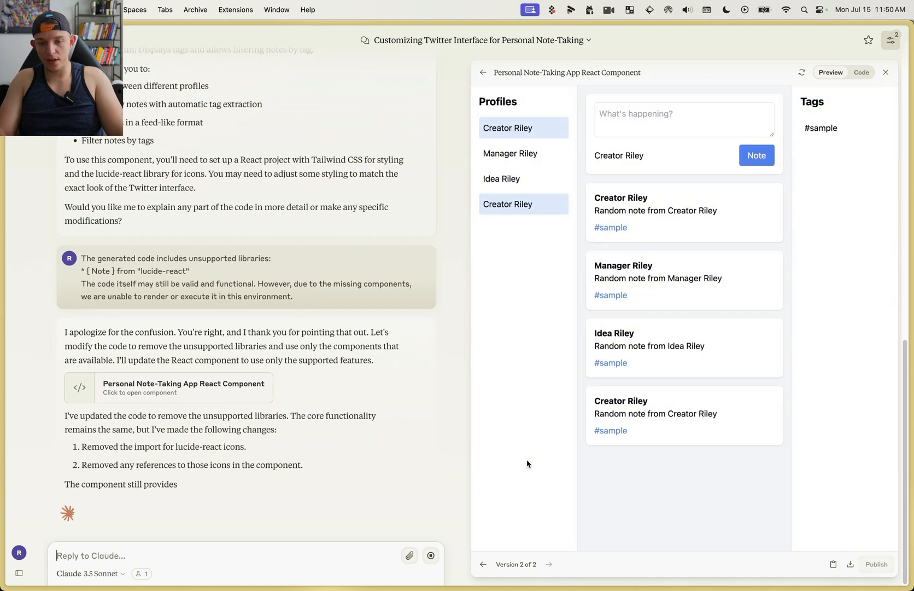
Step: Cycle the preview's posting profile through Idea, Manager and back to Creator Riley
scroll(down, 3)
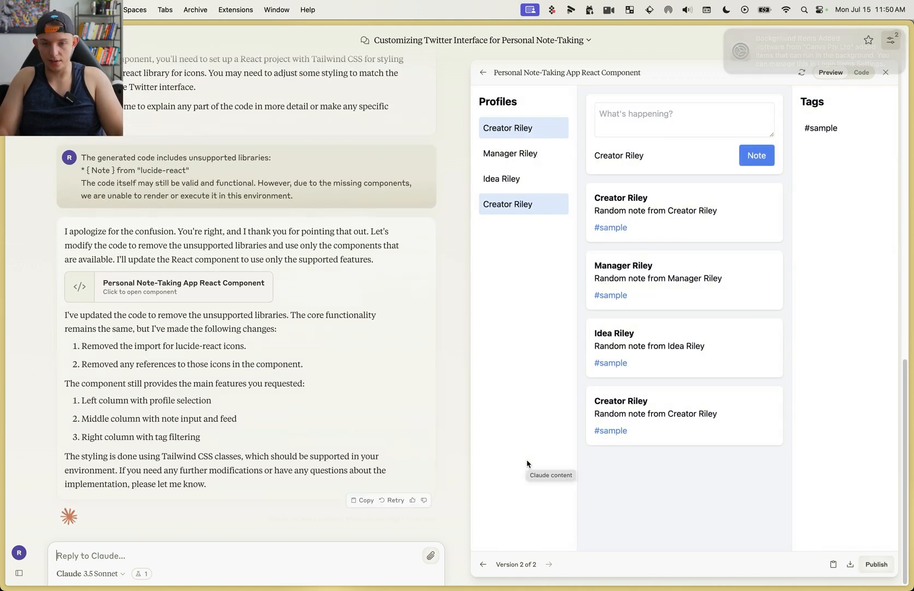
click(502, 179)
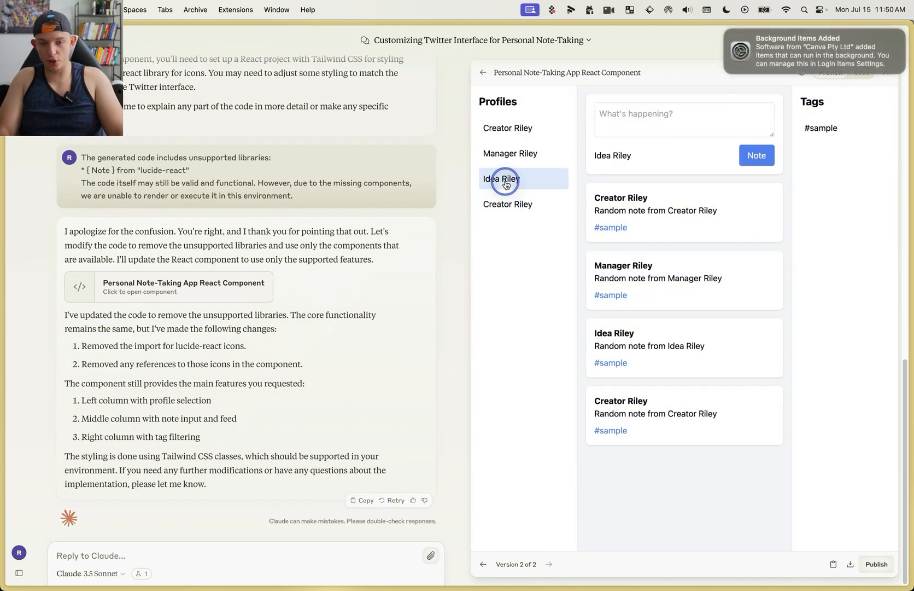
click(510, 153)
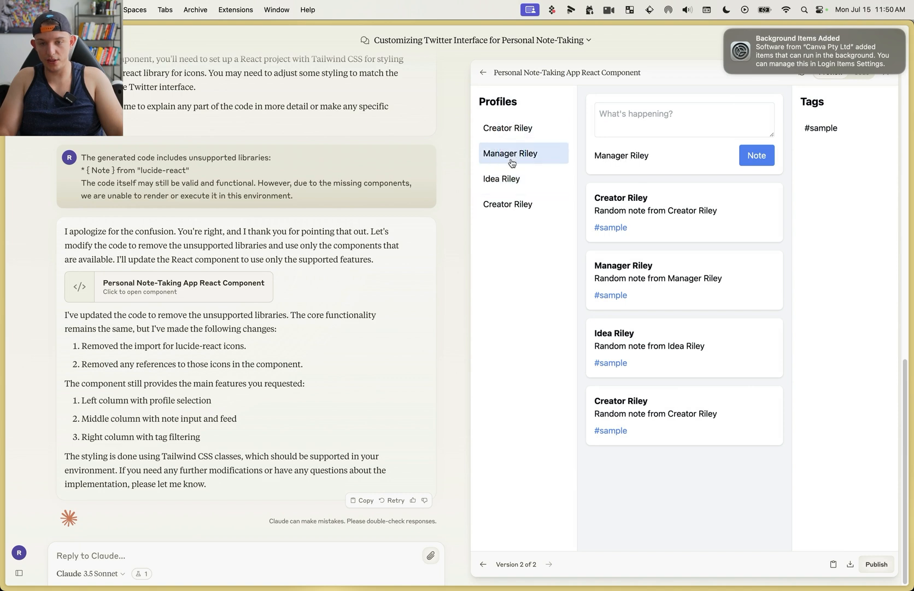
click(508, 204)
text(Hello this is cool i have an idea for a video about creating twitter interface as note taker #)
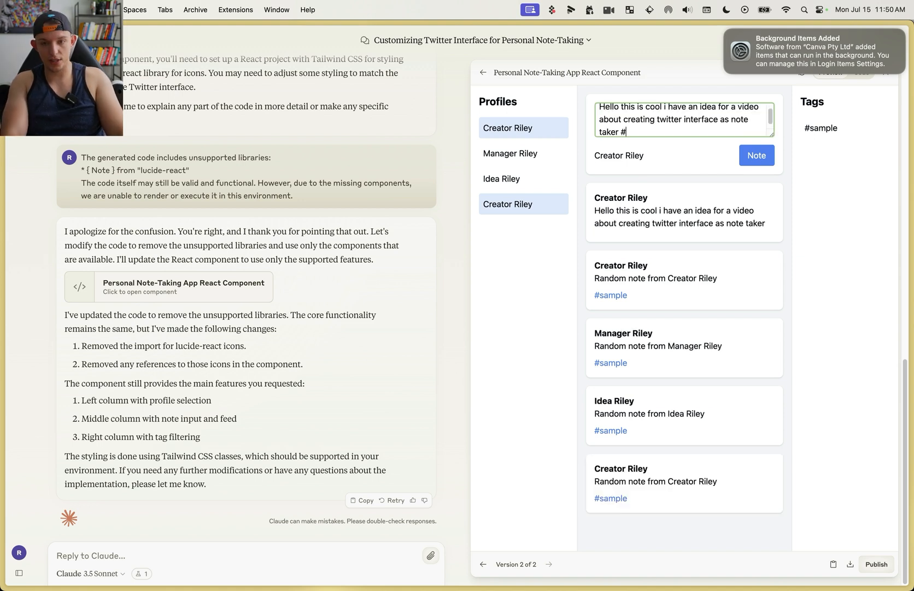
Step: Post a #goodidea test note, begin a follow-up prompt, and view the component source
text(good)
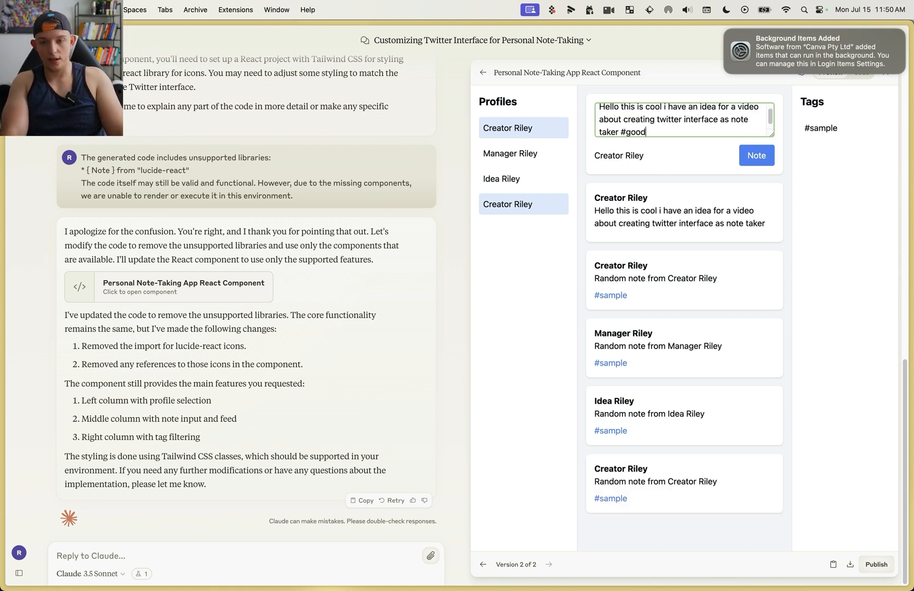
click(756, 155)
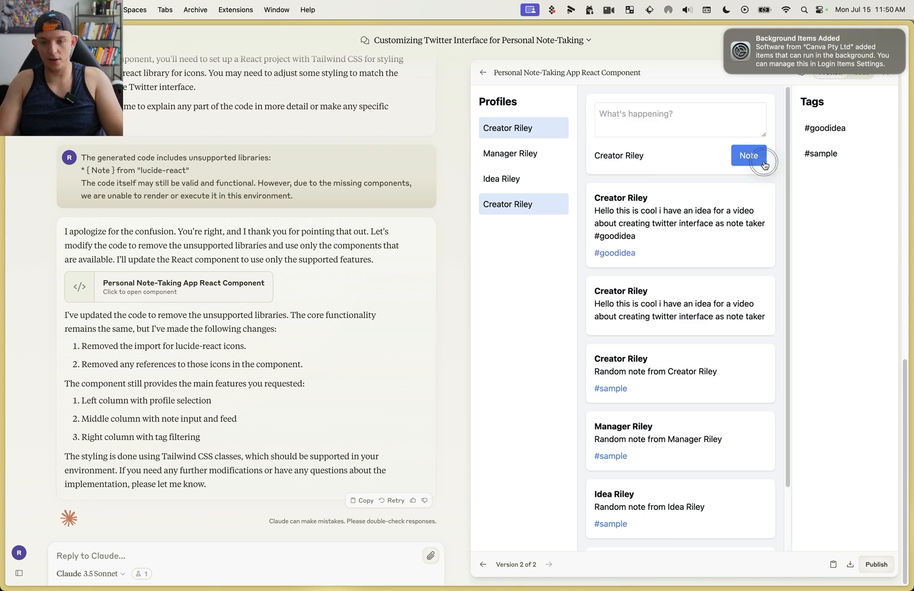
mouse_move(827, 134)
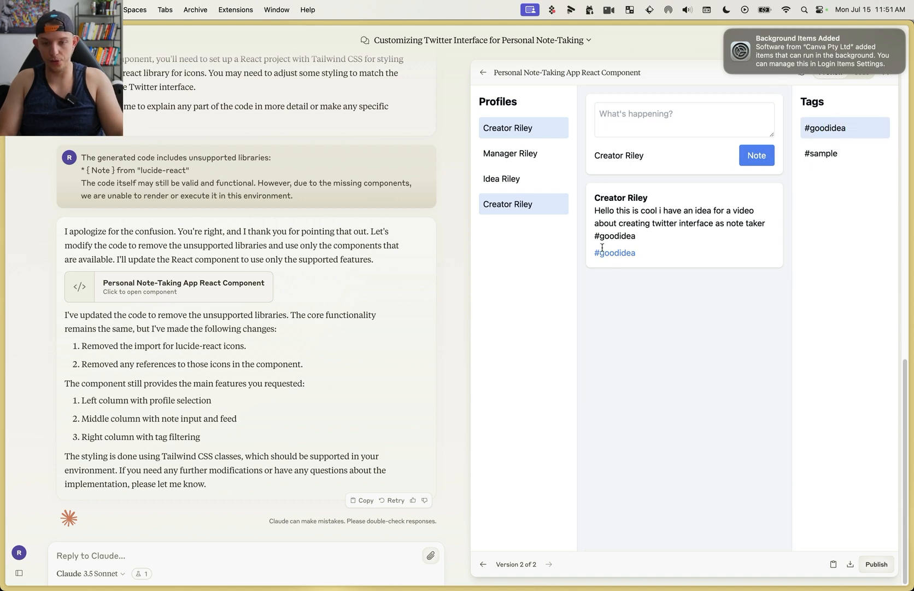
text(Please make the)
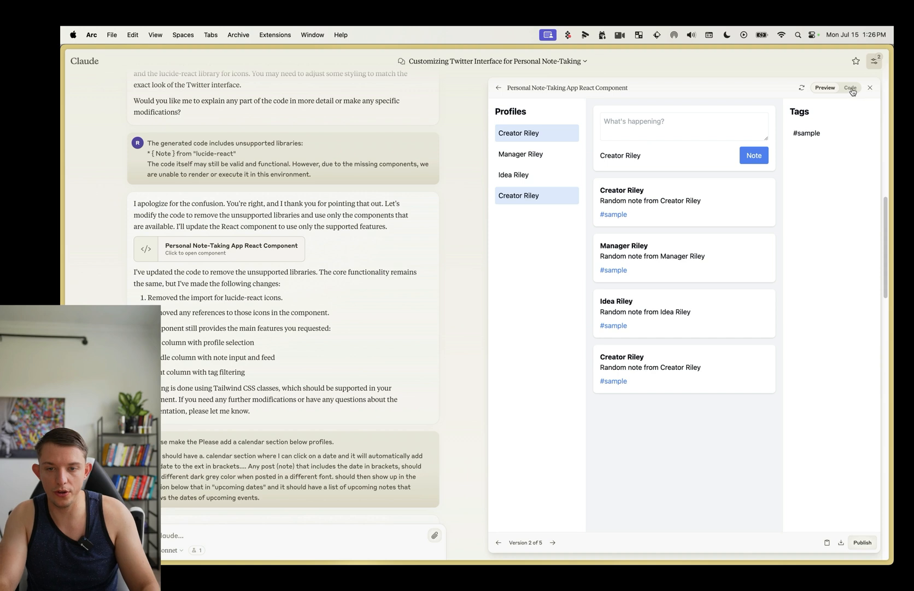
click(853, 87)
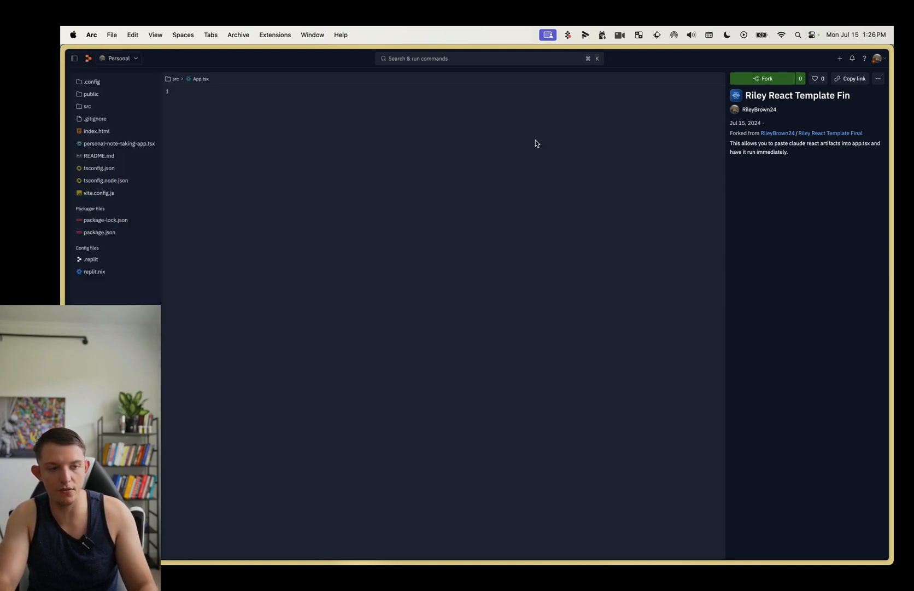
Step: Fork the React template publicly as 'new twitter app that is sickkkkk' and run it
click(768, 78)
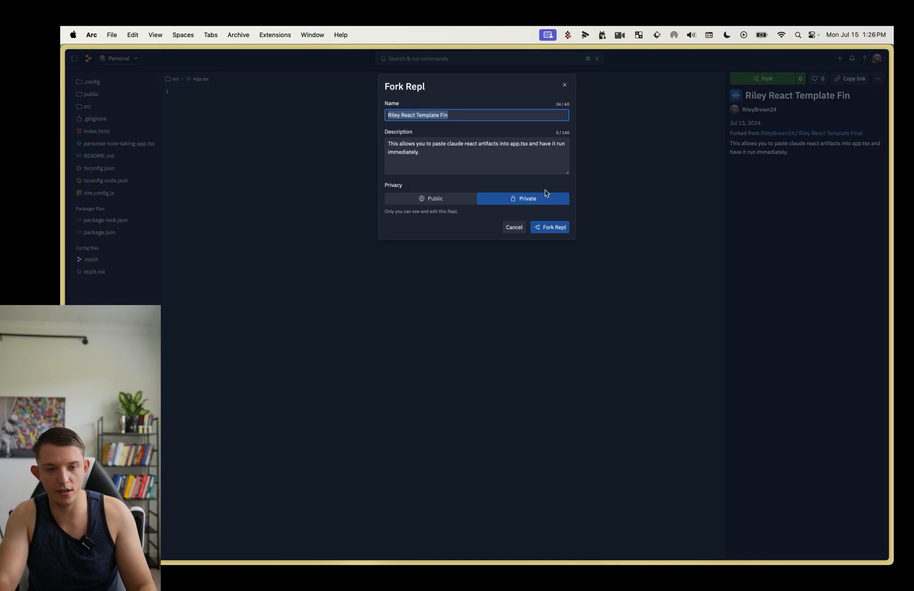
click(431, 198)
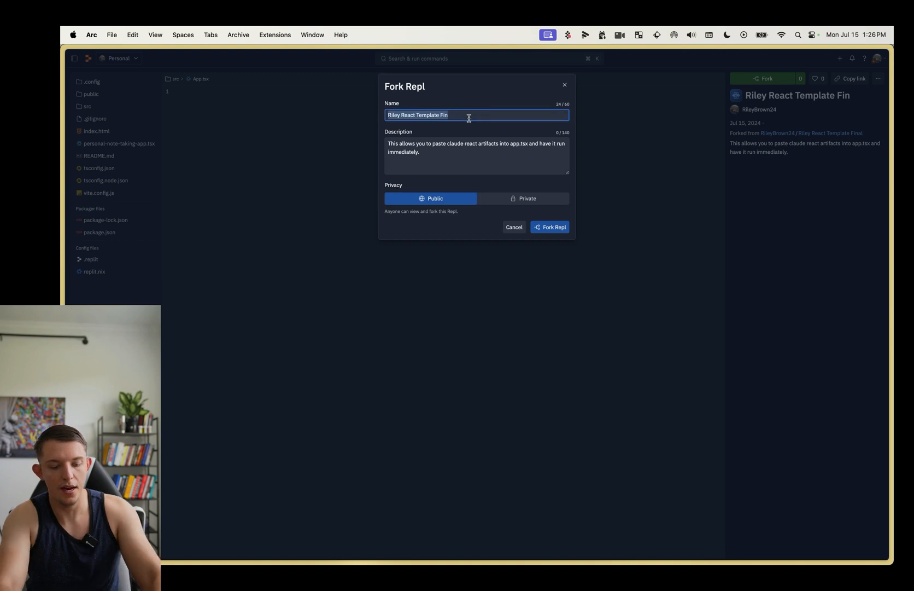
text(new twitter app that is sic)
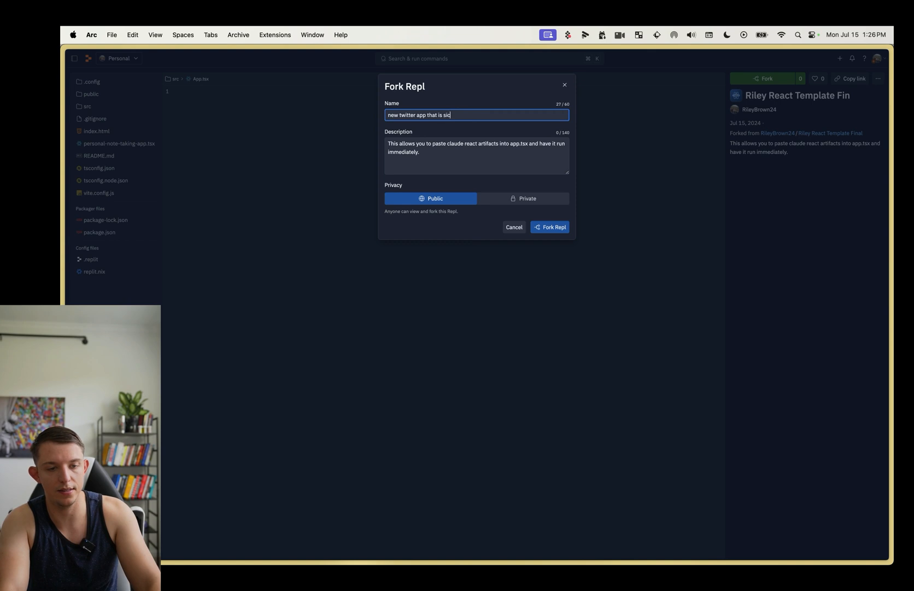
text(kkkkk)
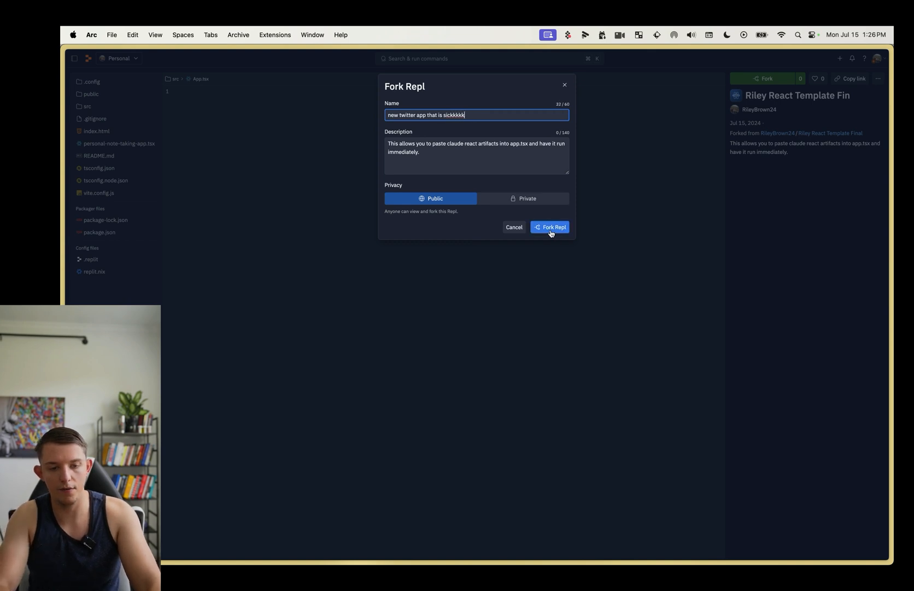
click(550, 226)
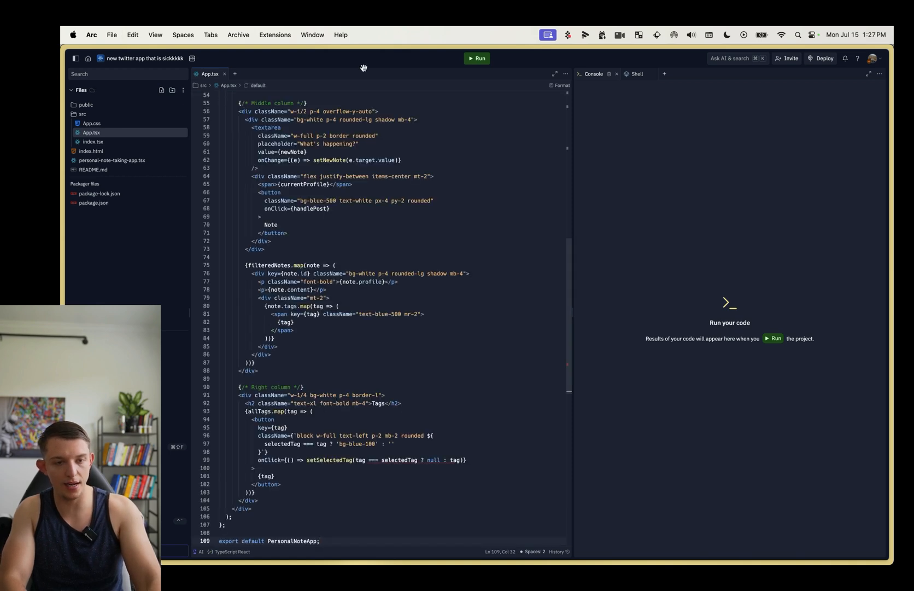
click(476, 59)
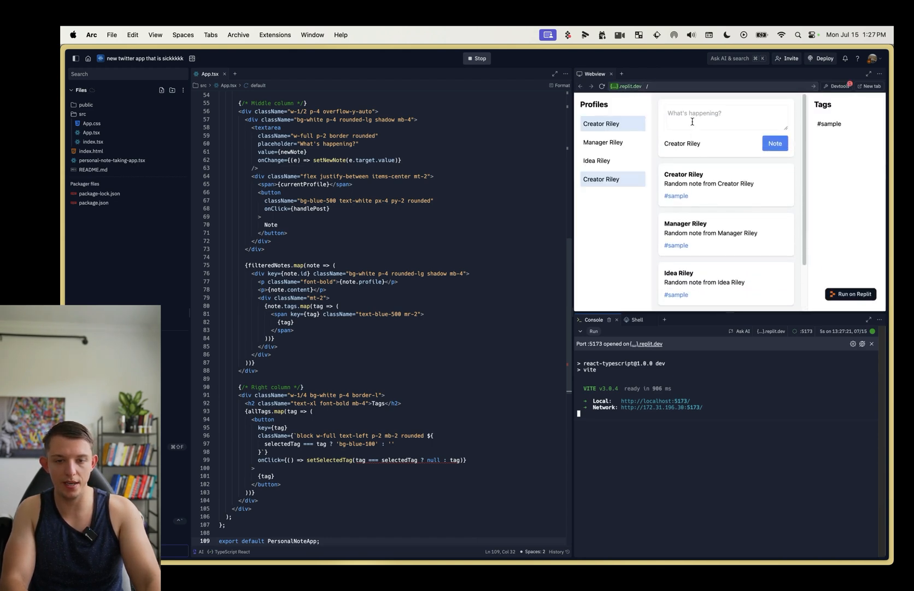
Step: Post a coding test note tagged #replit in the live Webview preview
text(this is a note about coding #)
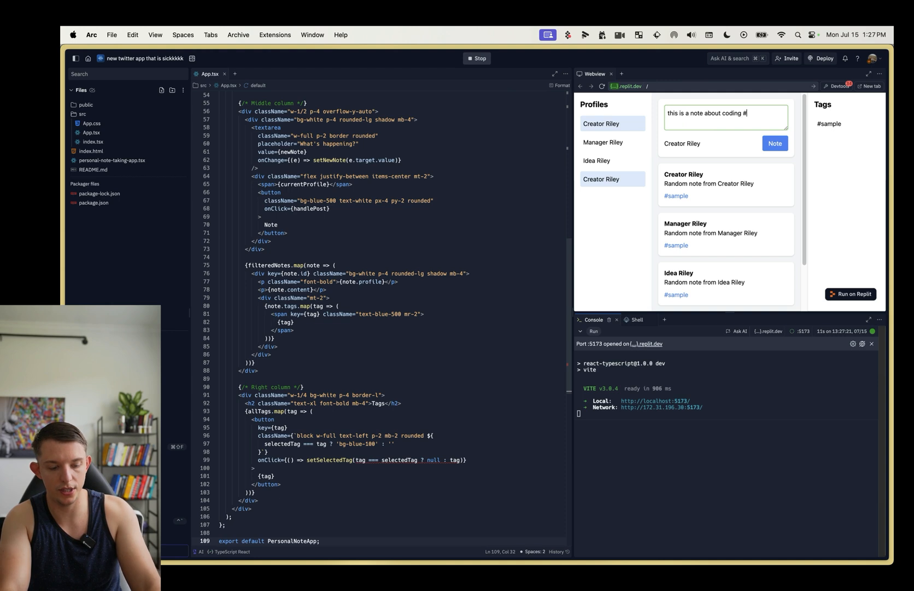
text(replit)
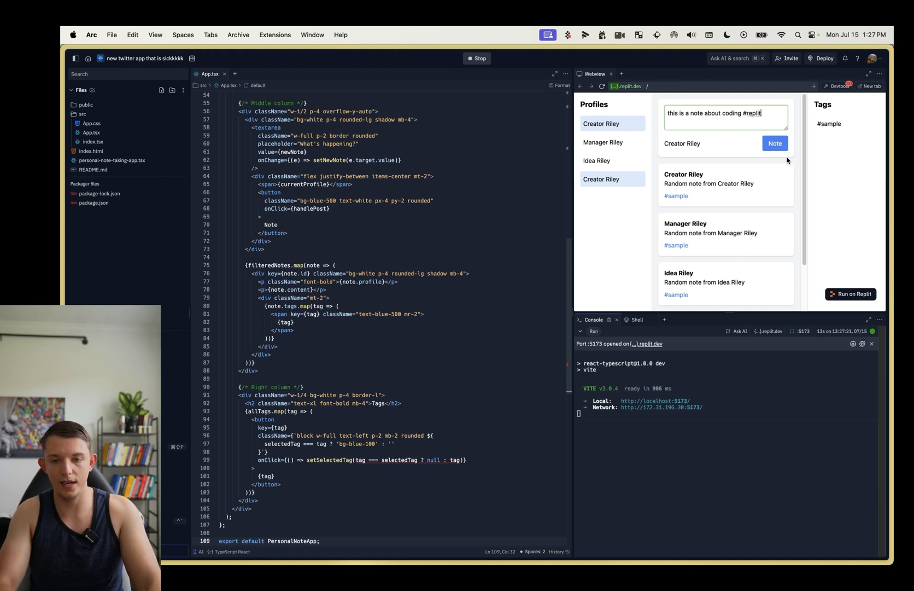
click(775, 143)
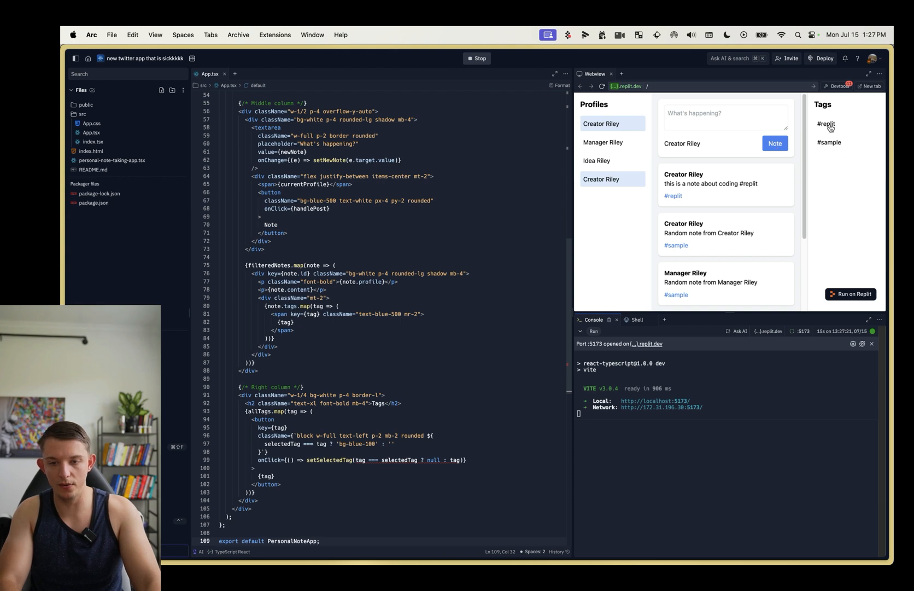
mouse_move(714, 190)
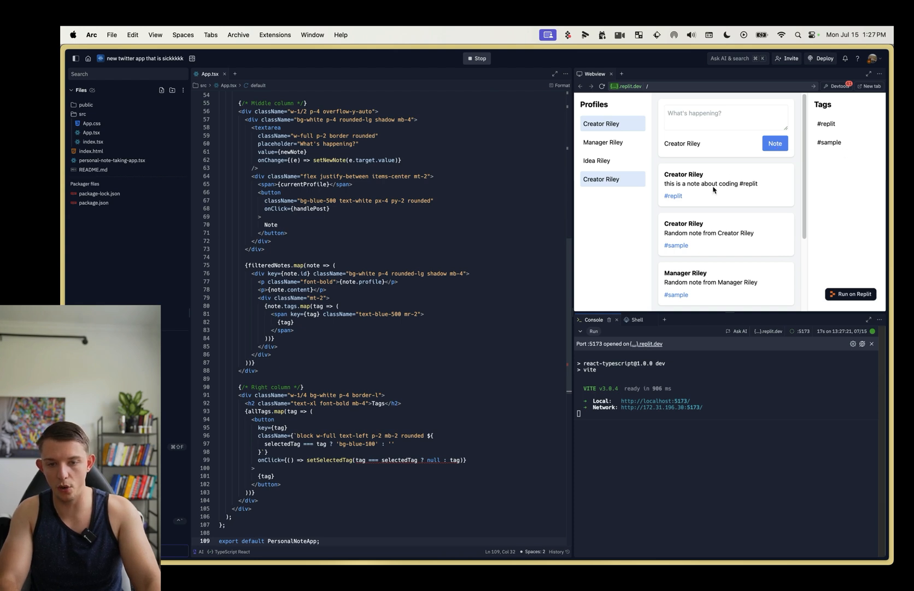
Step: Post a second 'hi #replit' note and start deploying the app
text(hi)
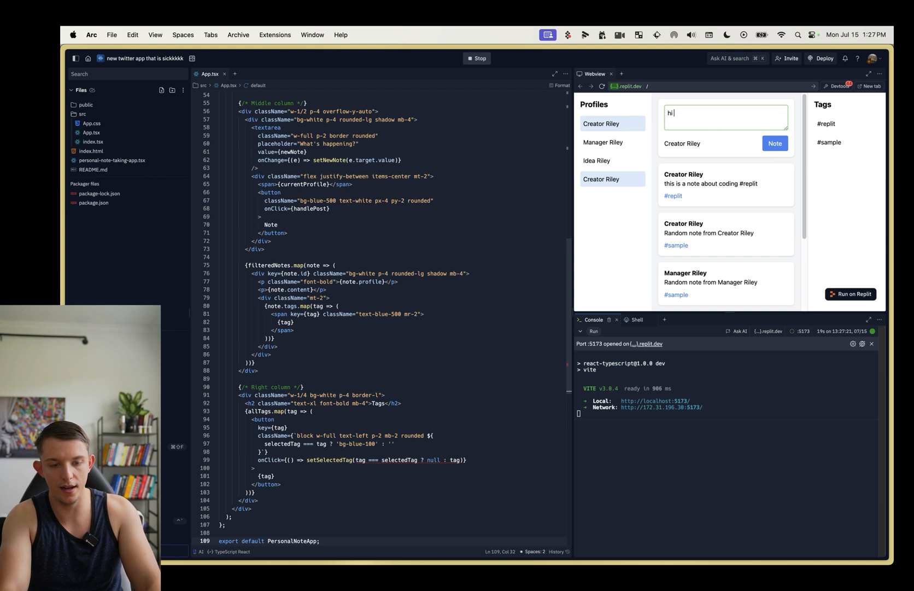
text(#replit)
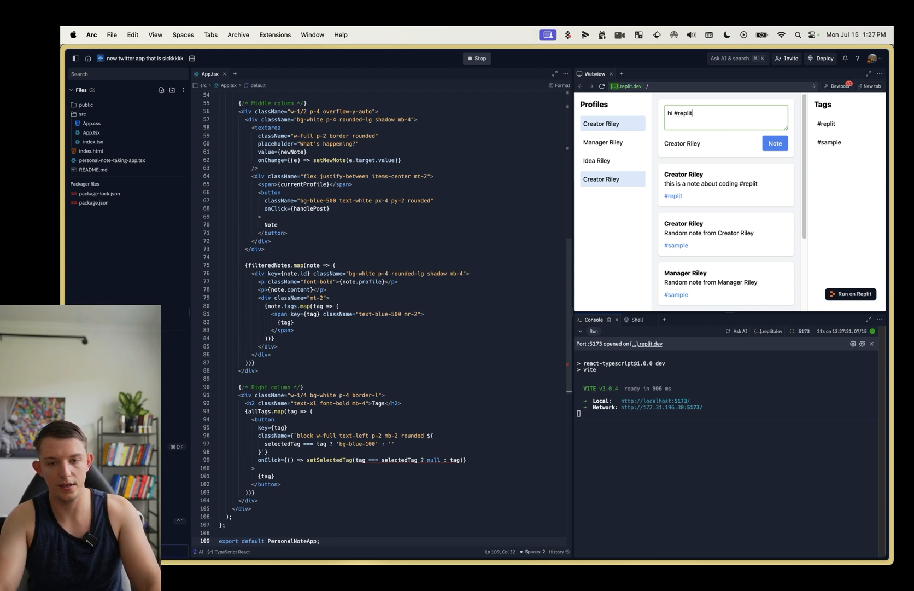
click(775, 143)
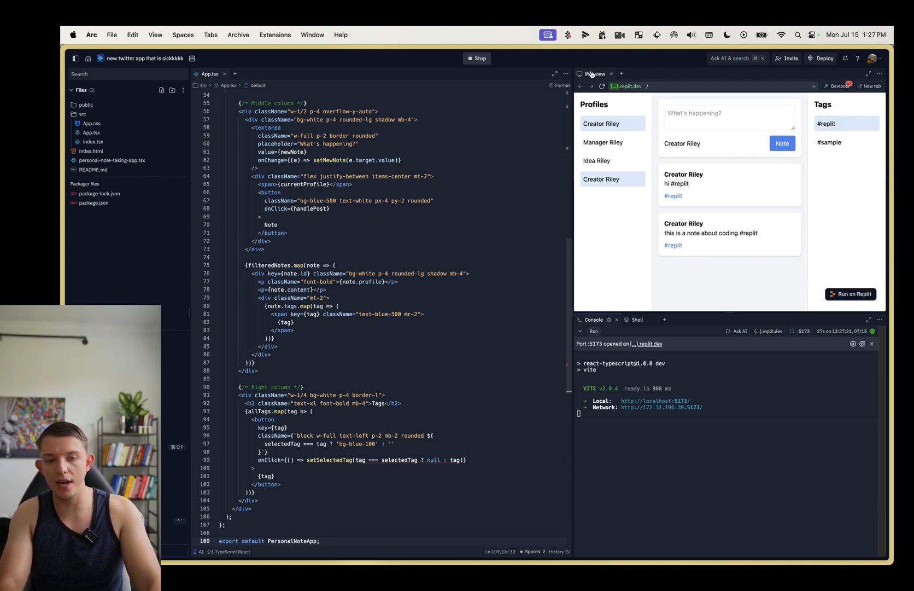
mouse_move(591, 96)
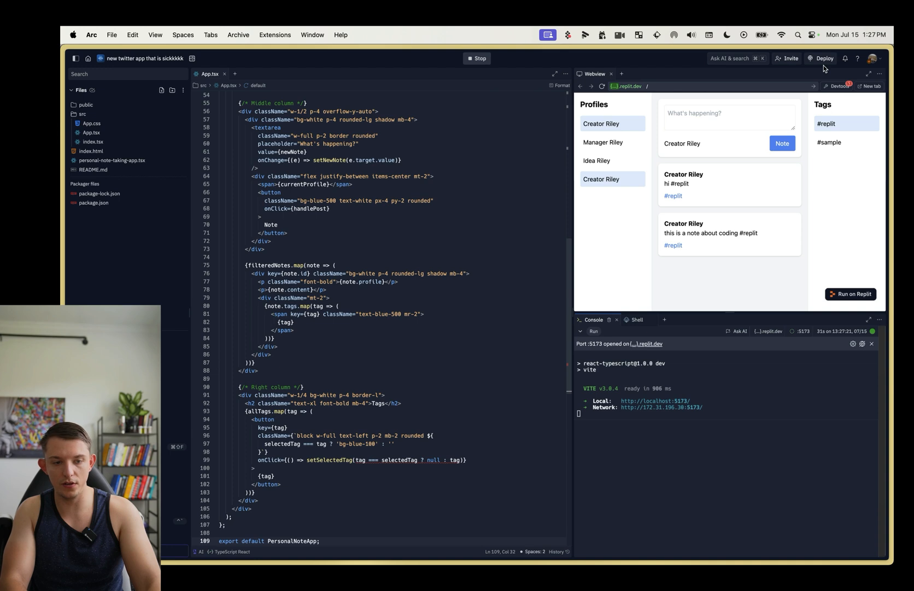
click(822, 58)
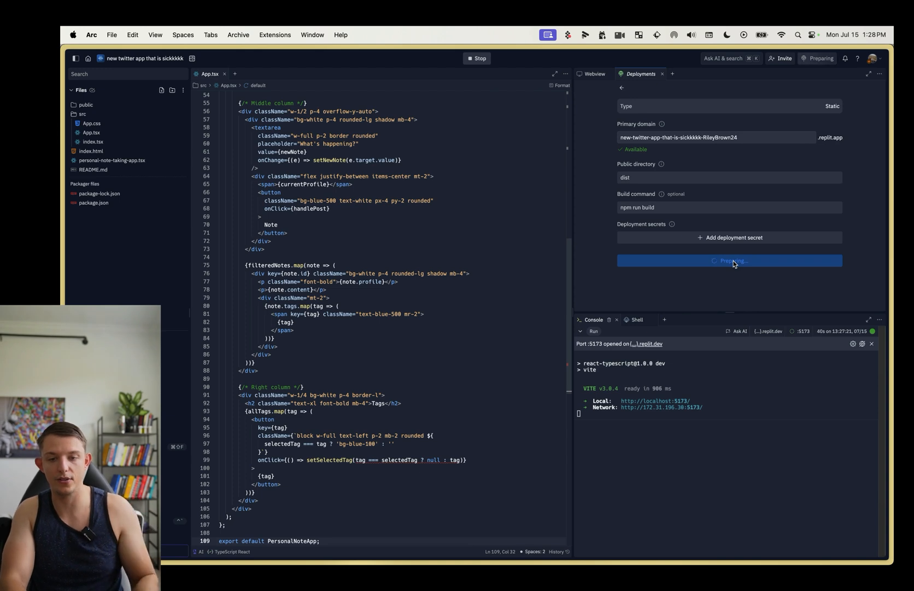
Step: Launch the production deployment and inspect the failed TypeScript build log
click(730, 260)
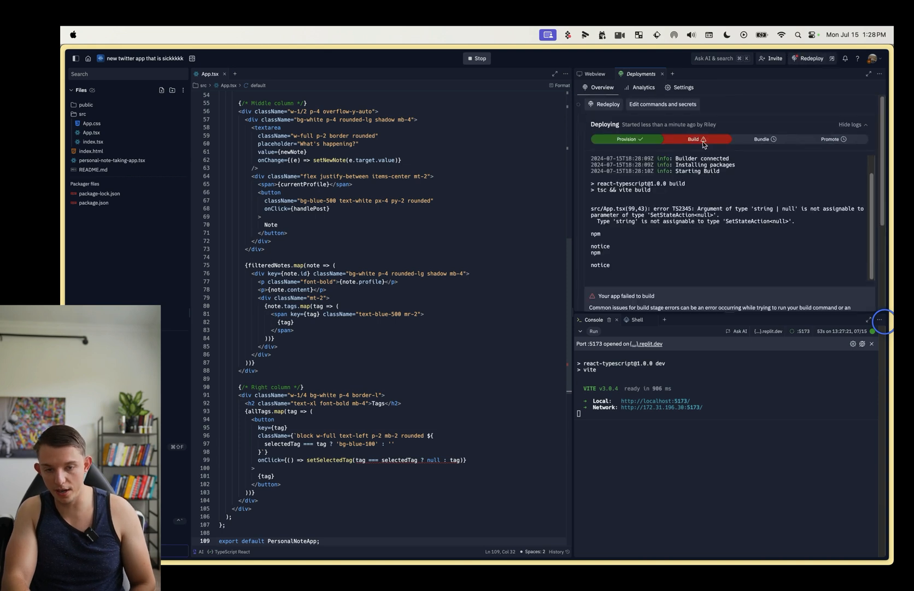
click(594, 74)
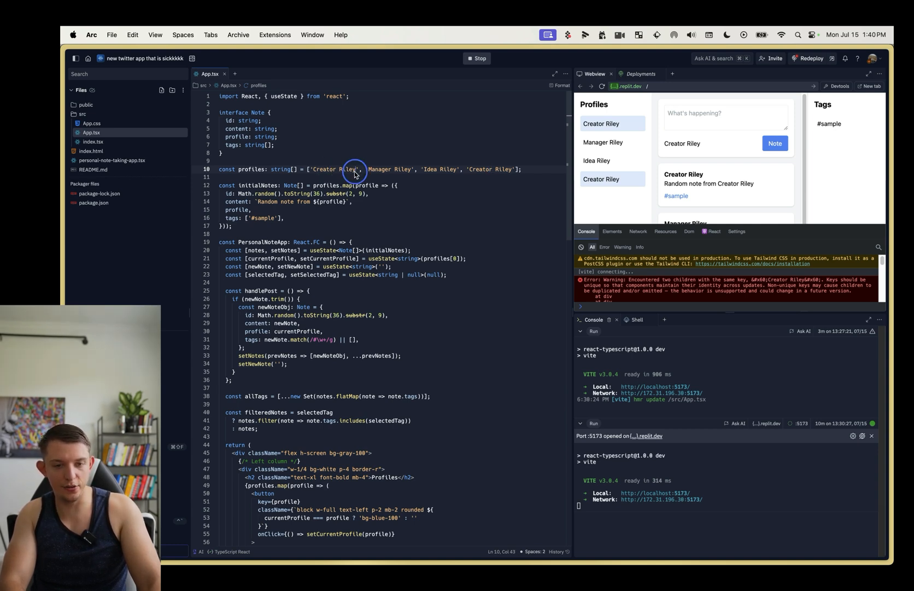
Step: Rename the duplicate first Creator Riley profile to Vacation Riley and rerun the app
double_click(337, 169)
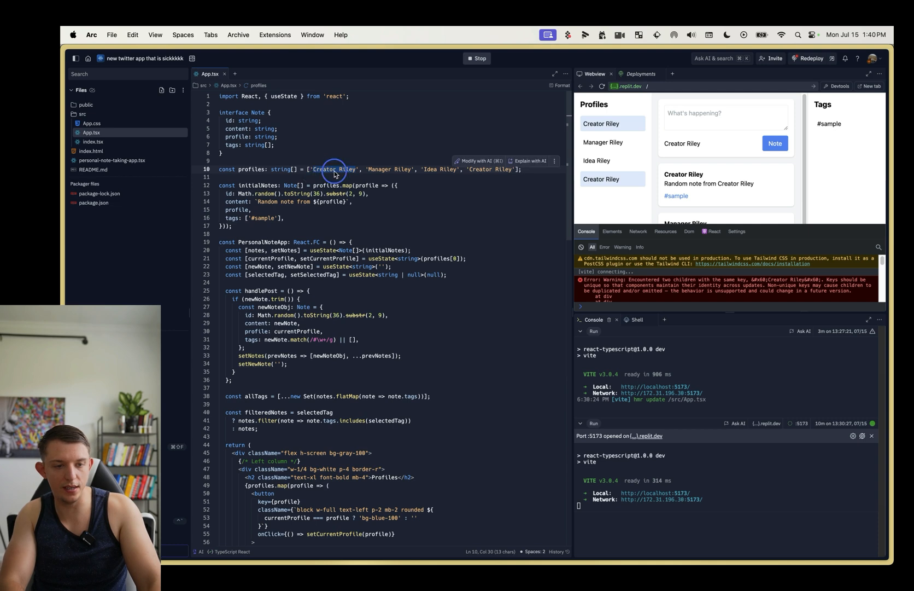
text(Vacation)
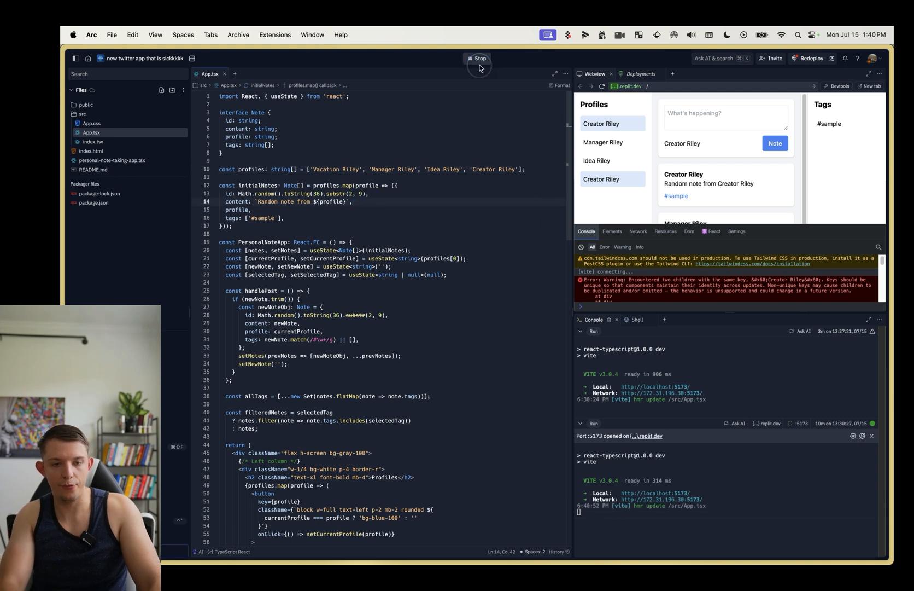
click(479, 59)
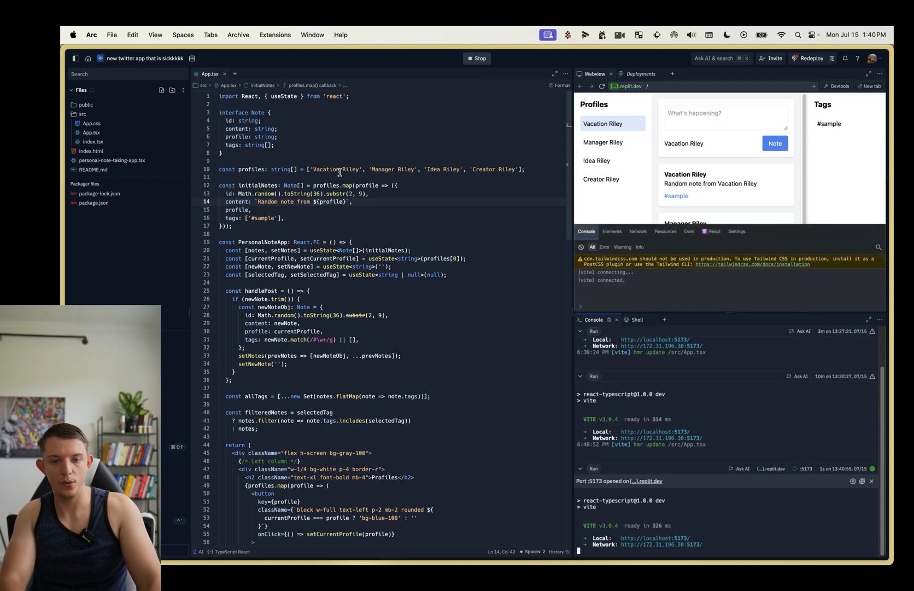
mouse_move(617, 124)
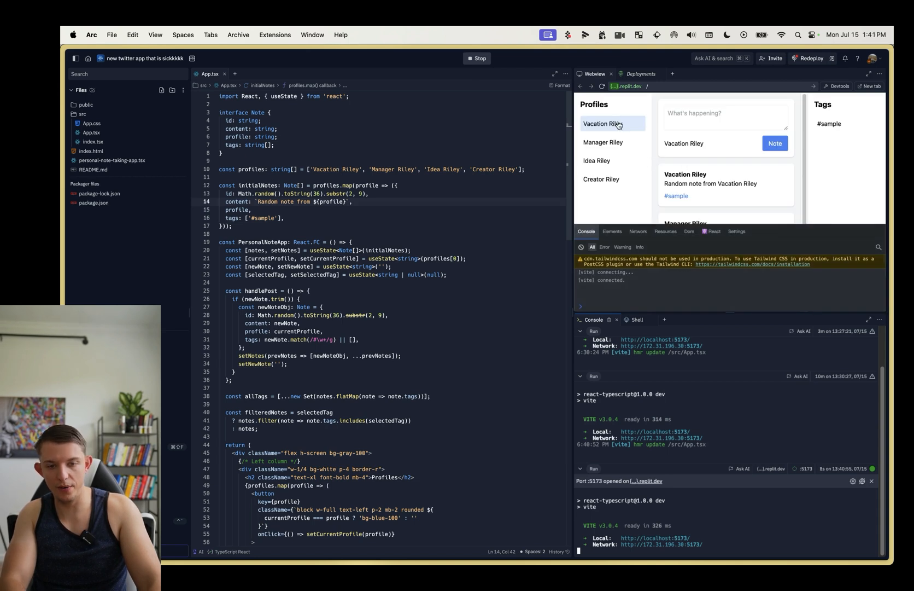
mouse_move(605, 176)
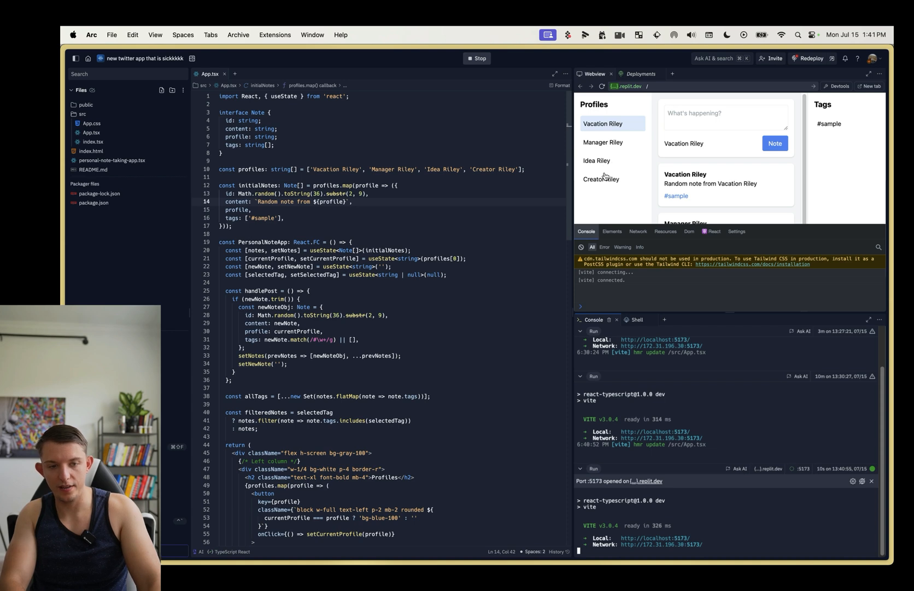
mouse_move(646, 277)
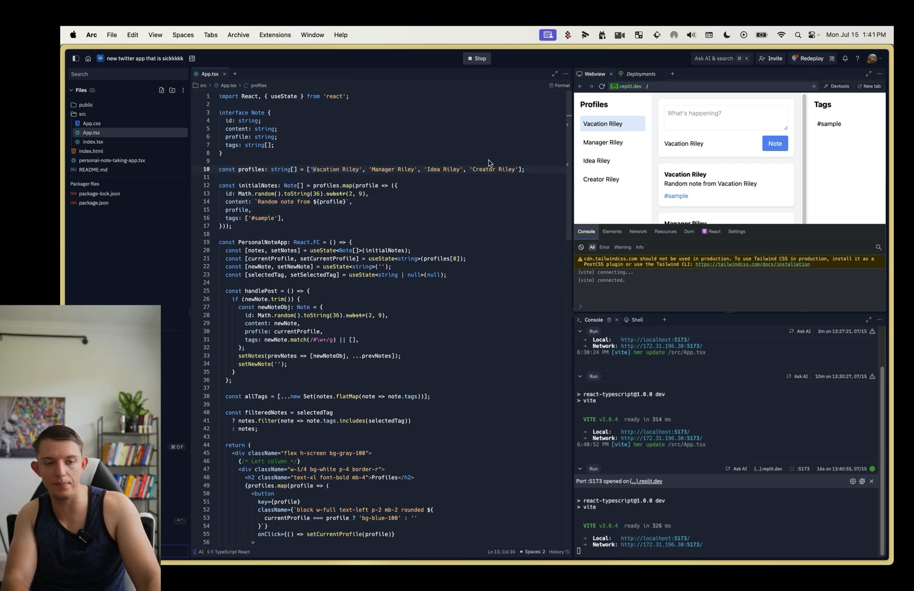
Step: Set up a static deployment on twitternotes.replit.app and launch it
click(641, 74)
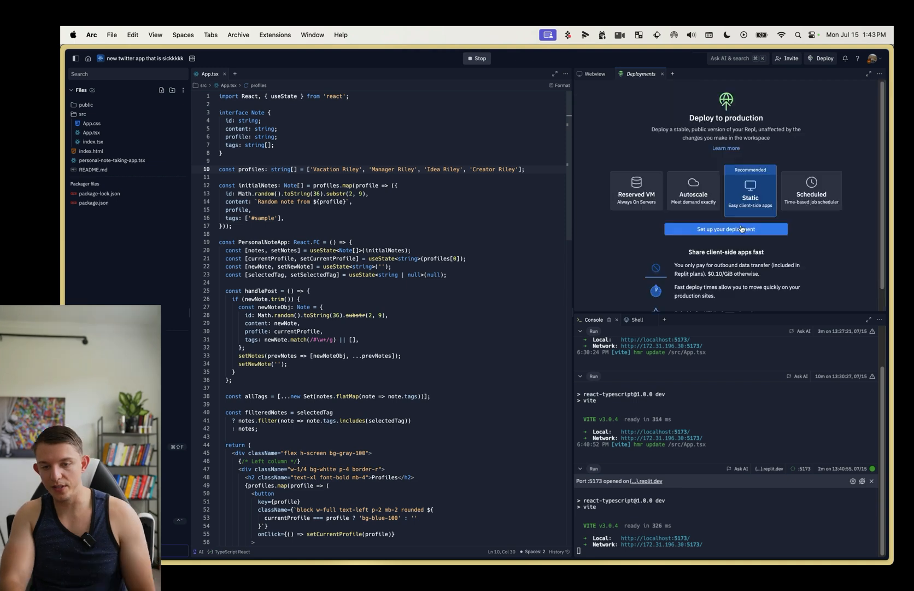
click(726, 228)
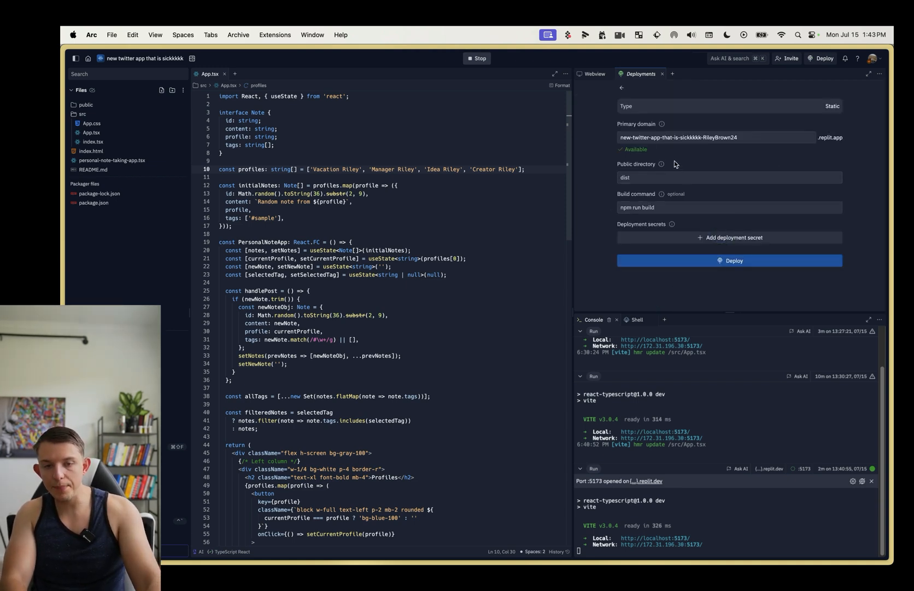
click(717, 138)
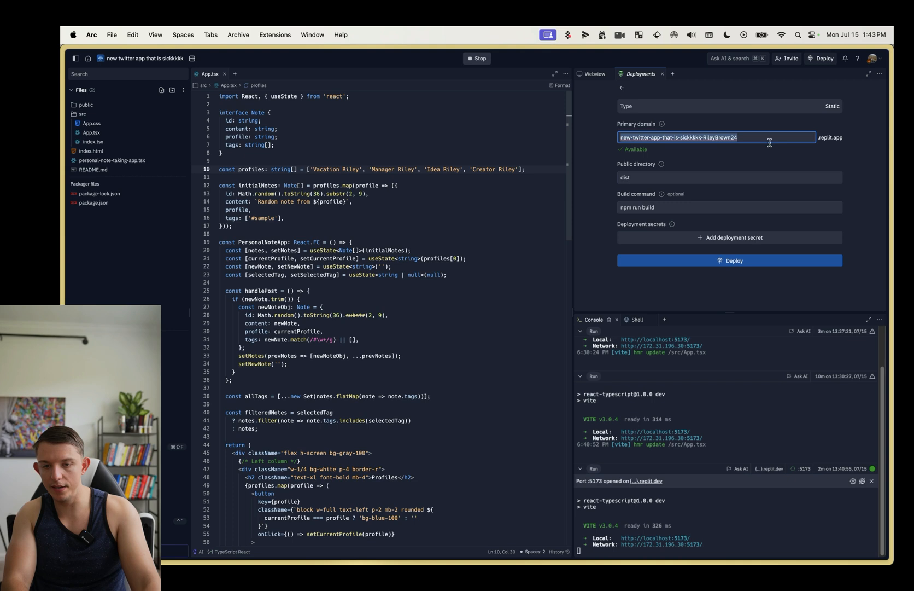
text(twitternotes)
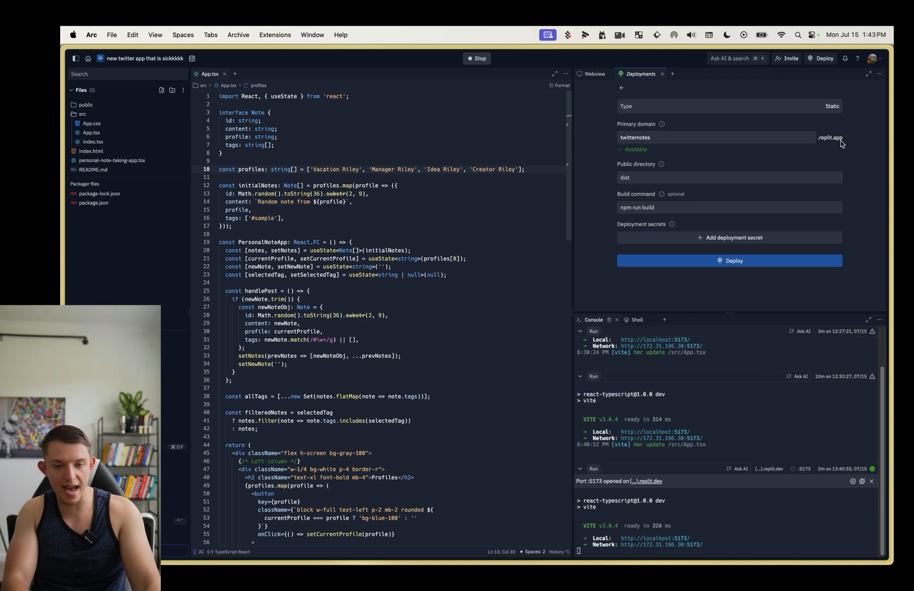
mouse_move(677, 161)
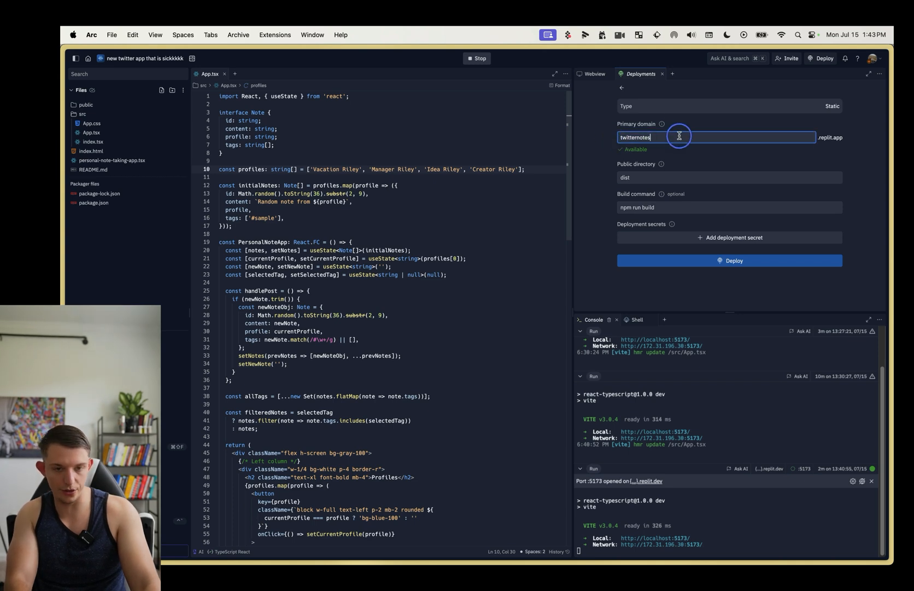
mouse_move(735, 265)
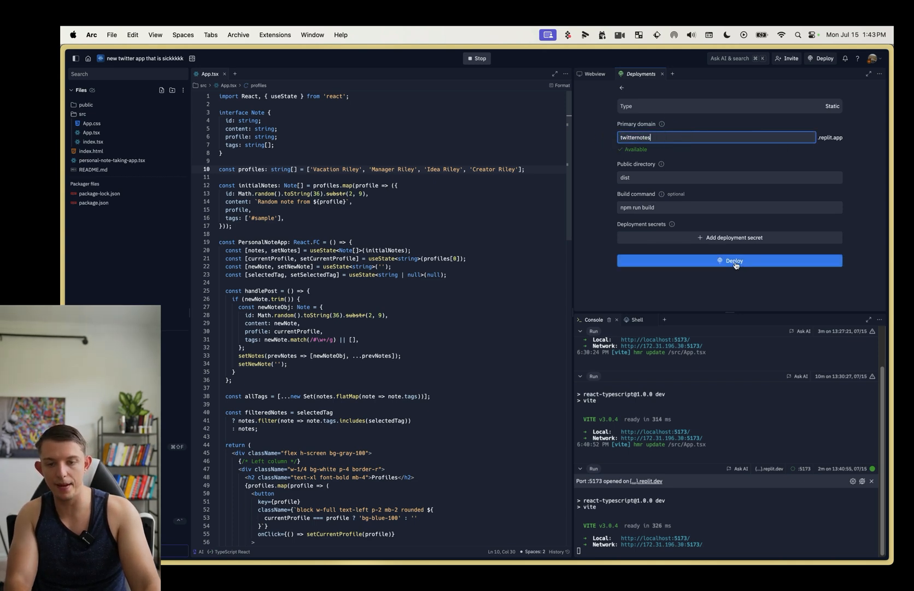
click(730, 260)
text(This is our site)
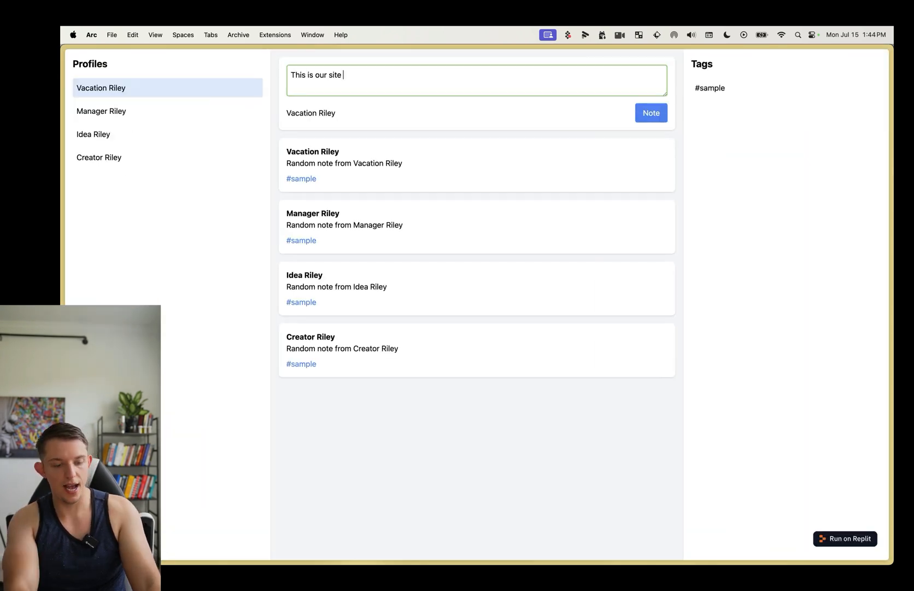
Step: Post notes tagged #developer and #friend on the live twitternotes site
text(#devel)
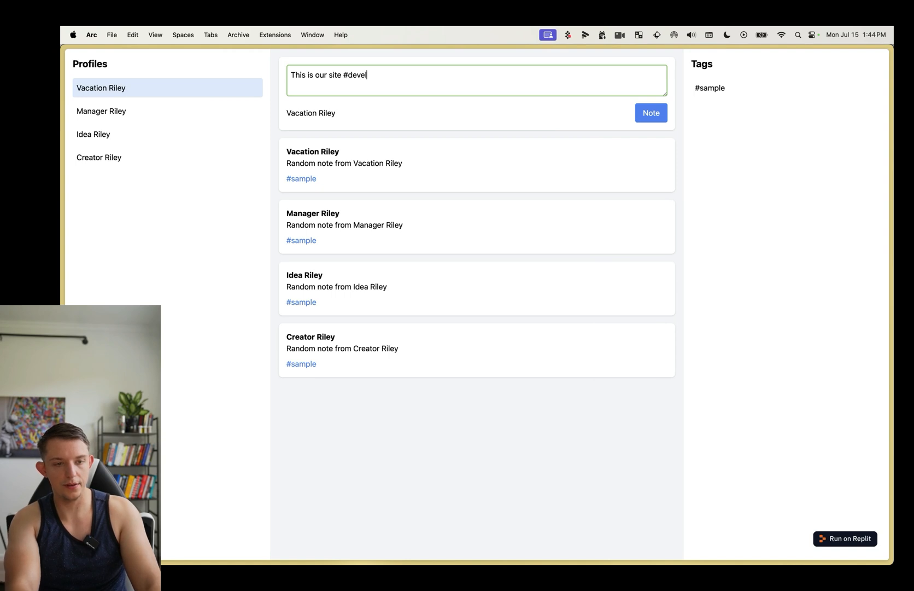
click(650, 113)
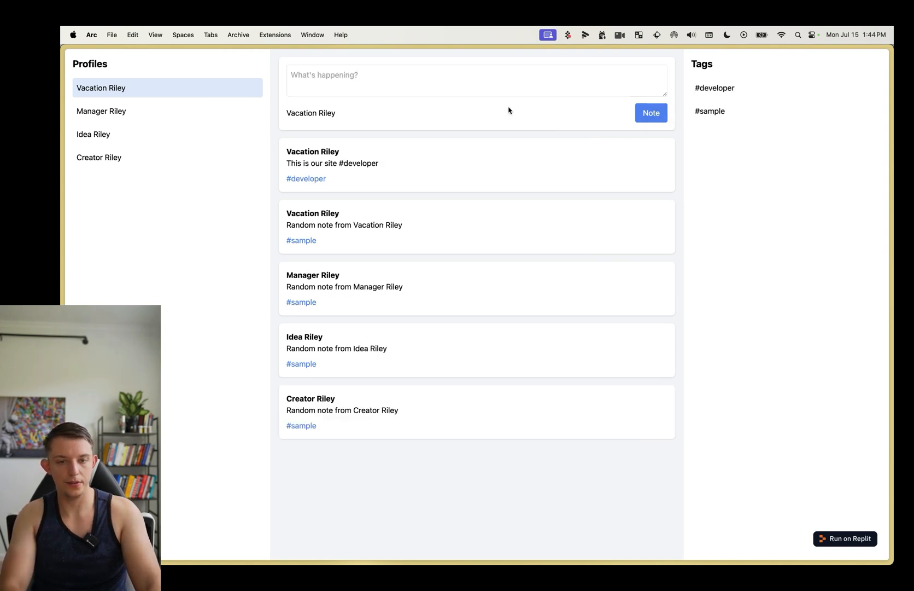
text(We can send)
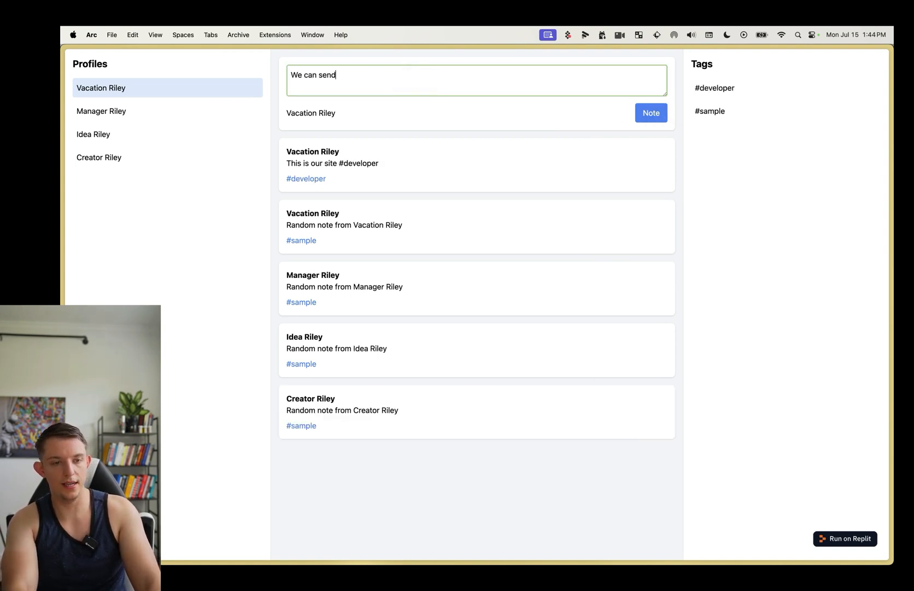
text(this to our friends #developer #)
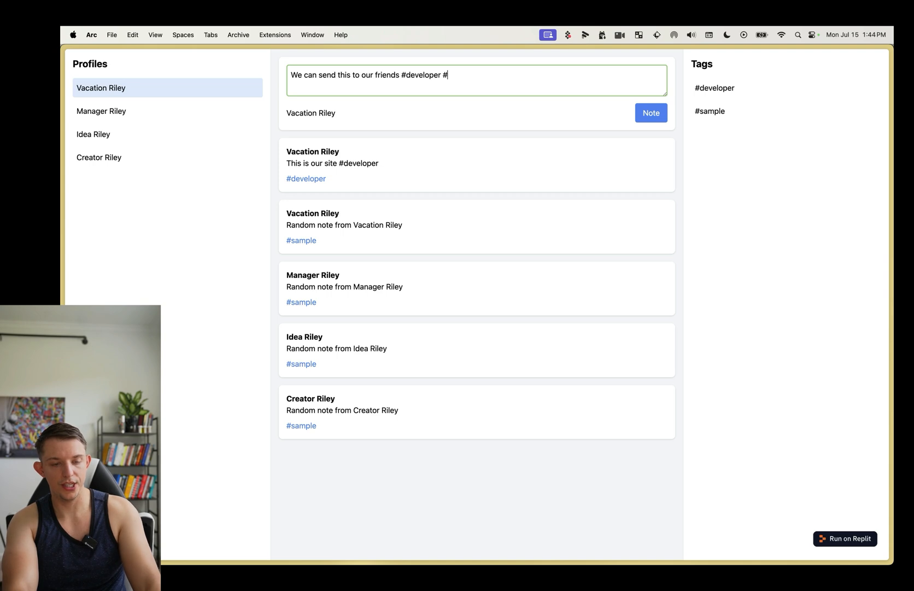
text(frie)
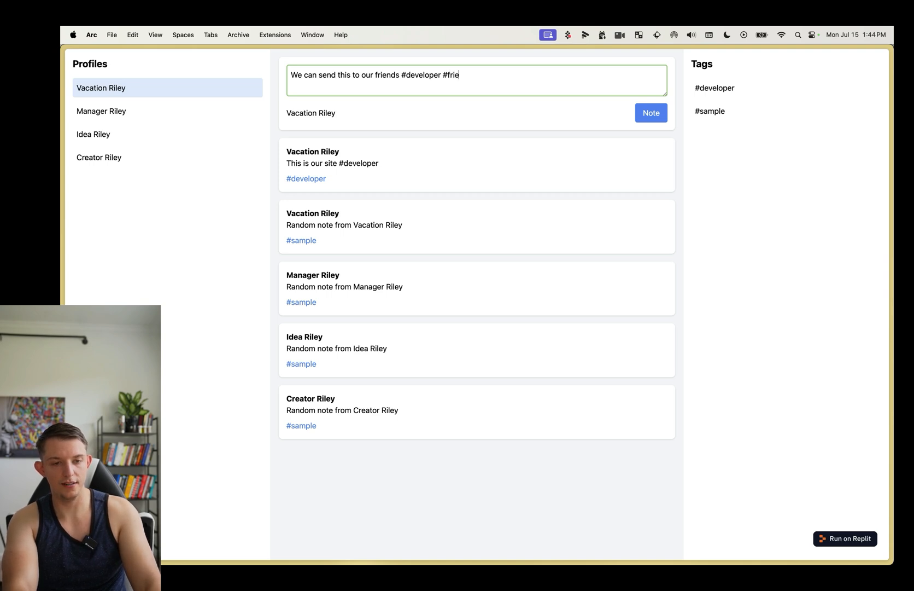
click(652, 113)
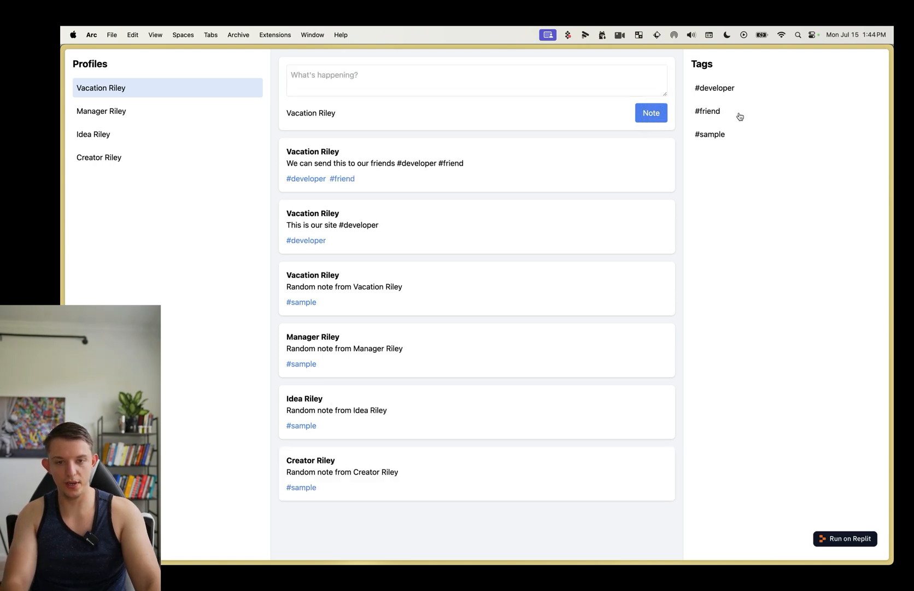
Step: Filter the feed by #friend, then reload the site so only sample notes remain
click(715, 88)
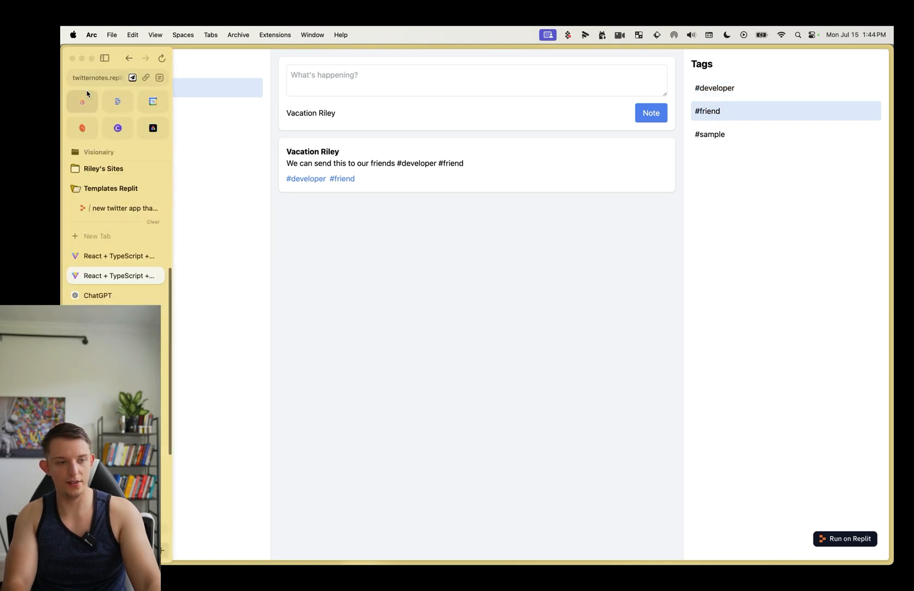
click(101, 77)
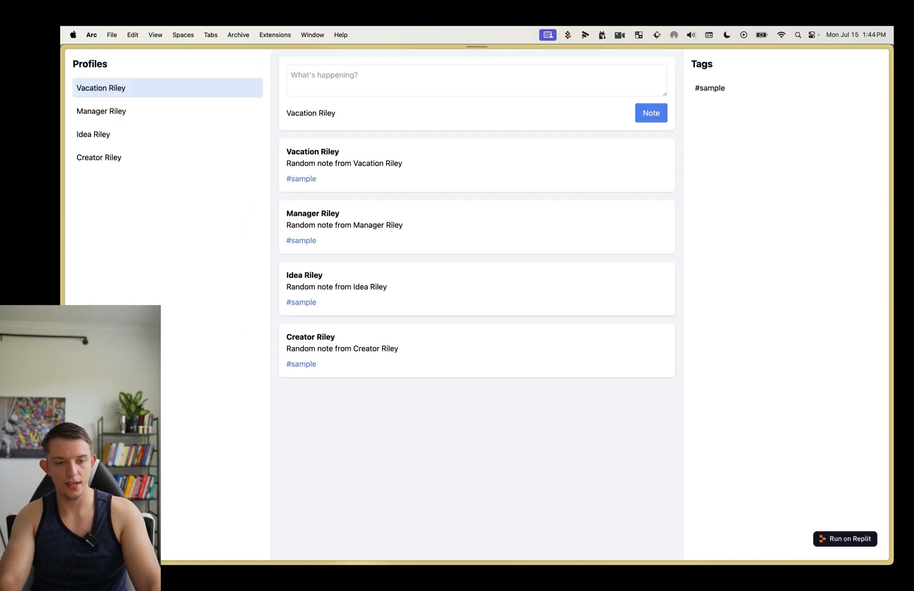
click(117, 115)
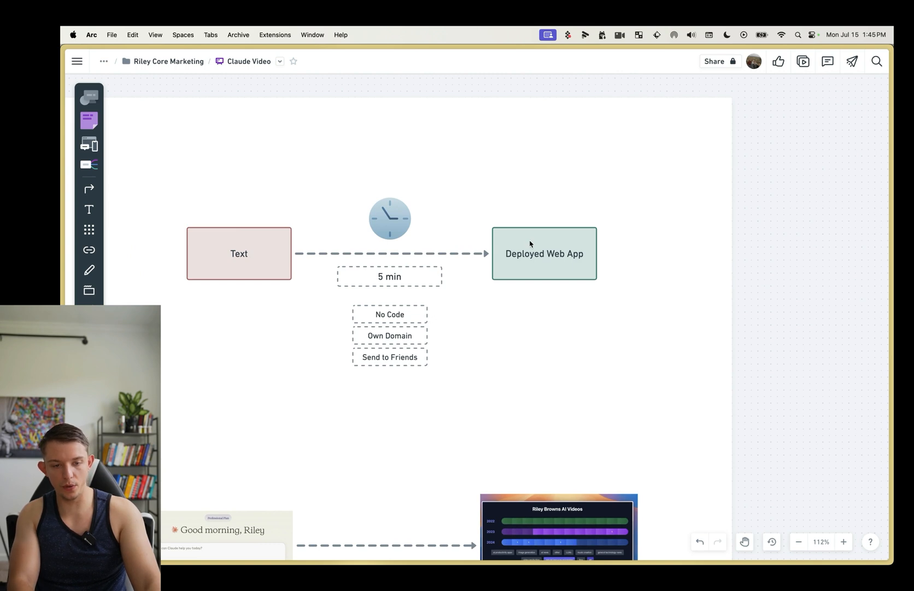
mouse_move(380, 277)
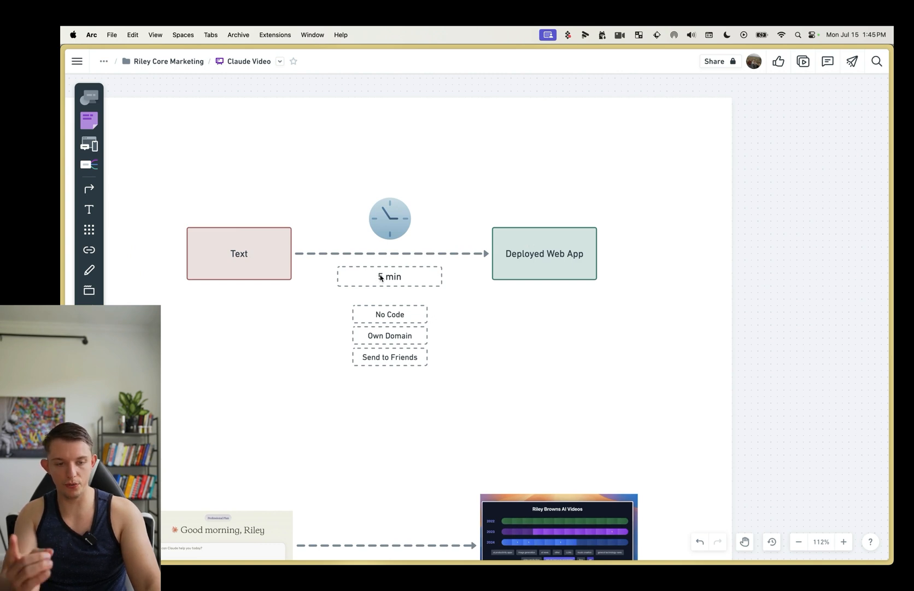
mouse_move(390, 318)
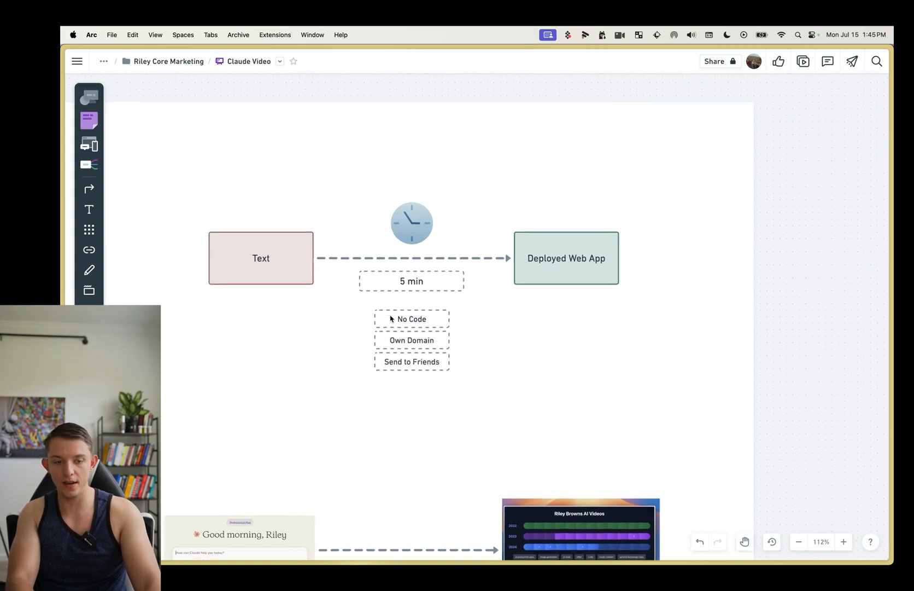
Step: Show the Text to Deployed Web App diagram on the Whimsical Claude Video board
click(412, 362)
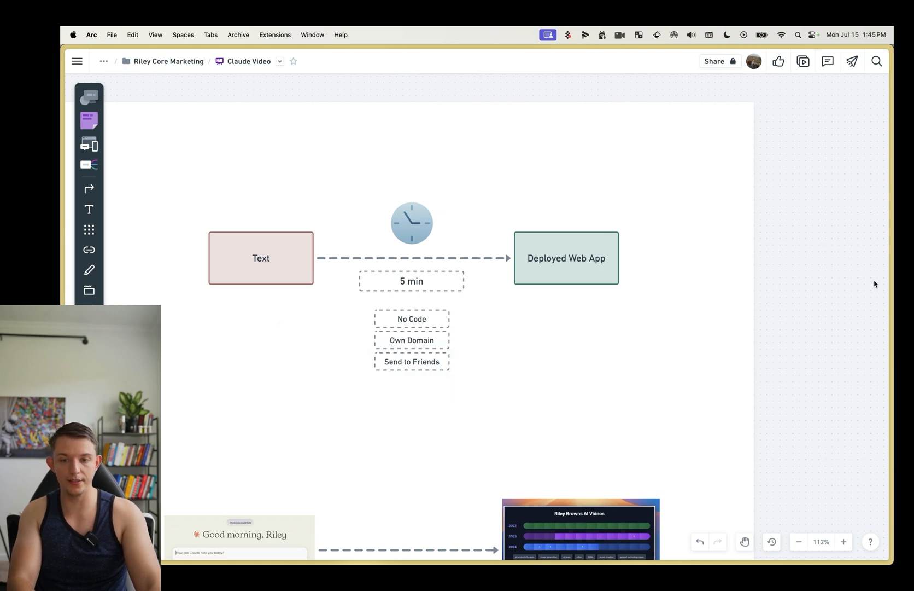
mouse_move(880, 299)
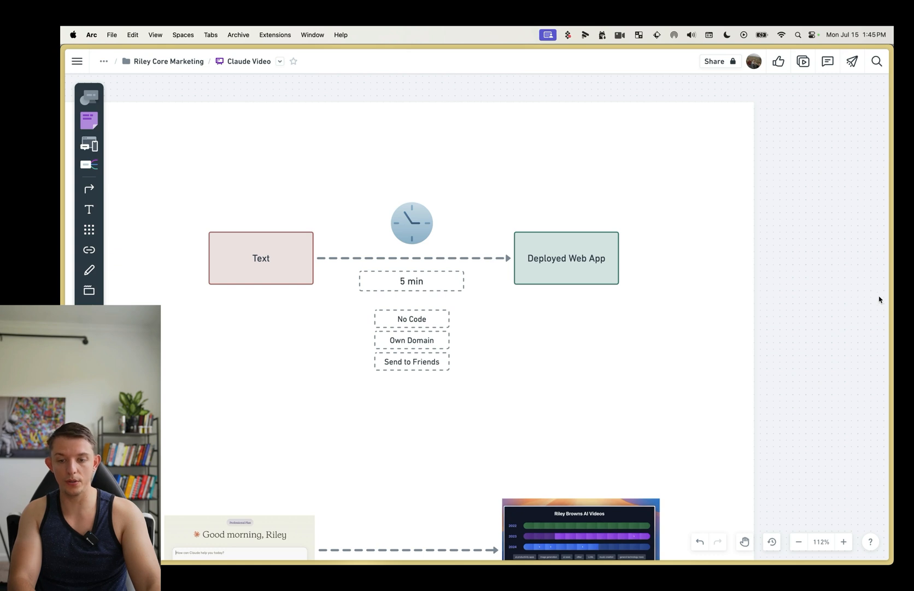